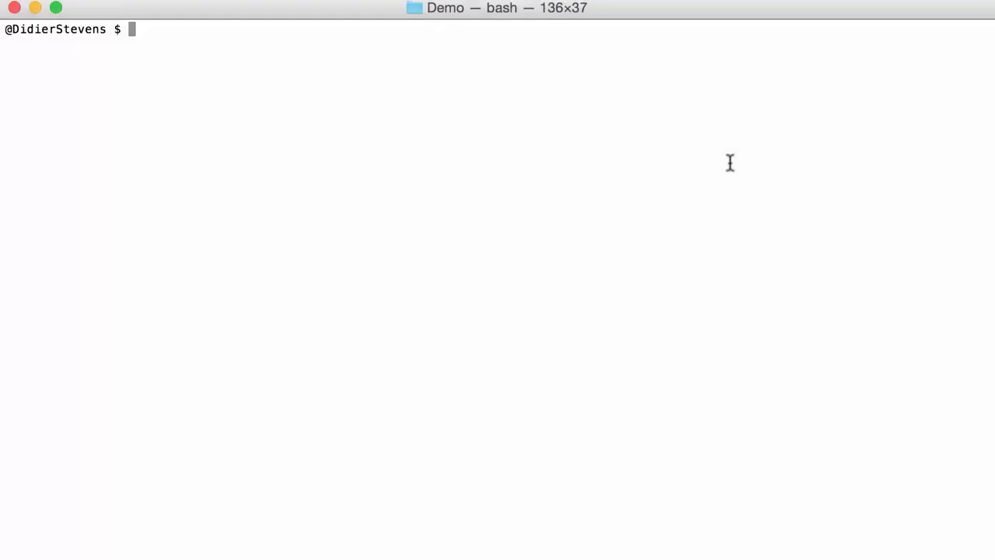
- Run ./pdfid.py on the 341f1f3e…963469d.vir sample to list its PDF keyword counts
{"action": "type", "text": "./p"}
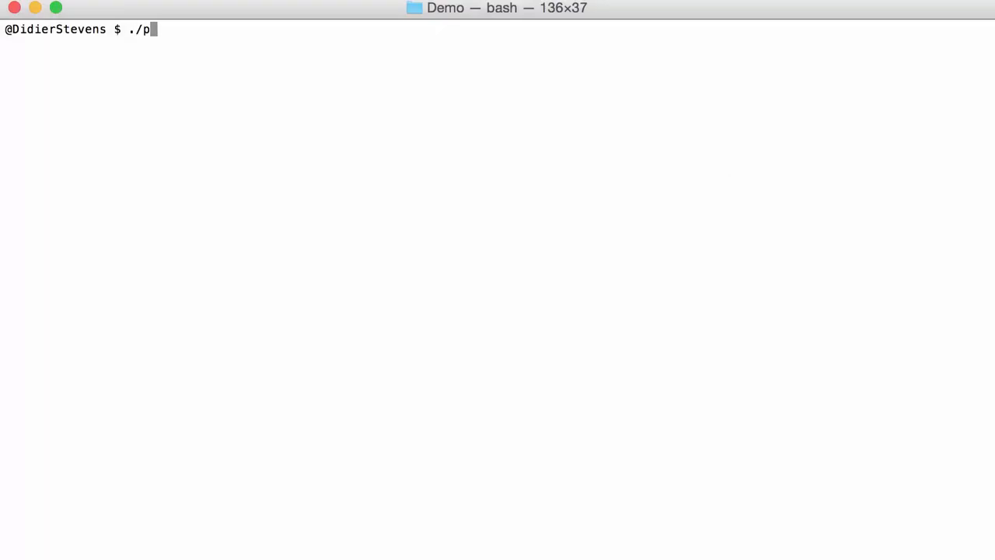
{"action": "type", "text": "dfid.p"}
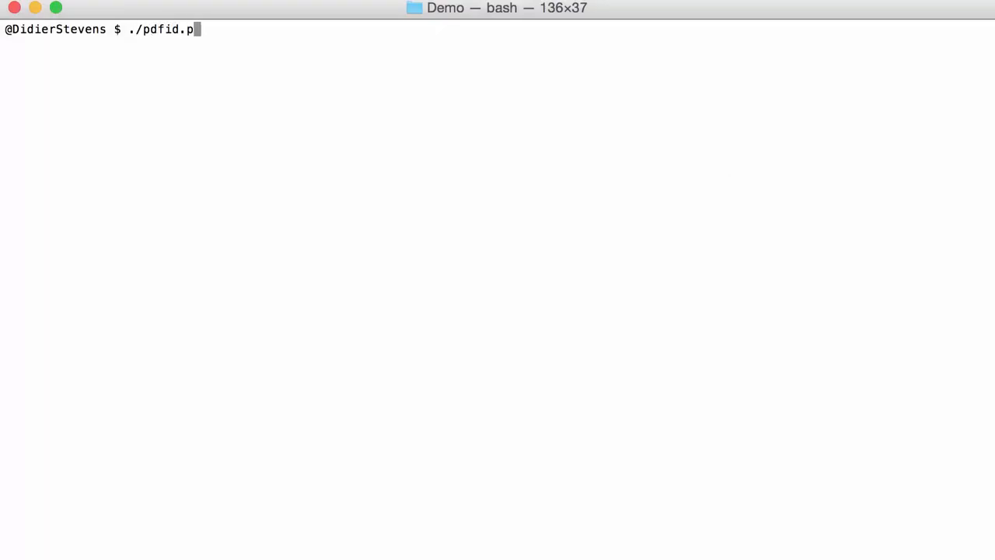
{"action": "type", "text": "y 341f1f3e87faee70adcadd2ada25190f42440e1eaf2bccd7d3f614964963469d.vir"}
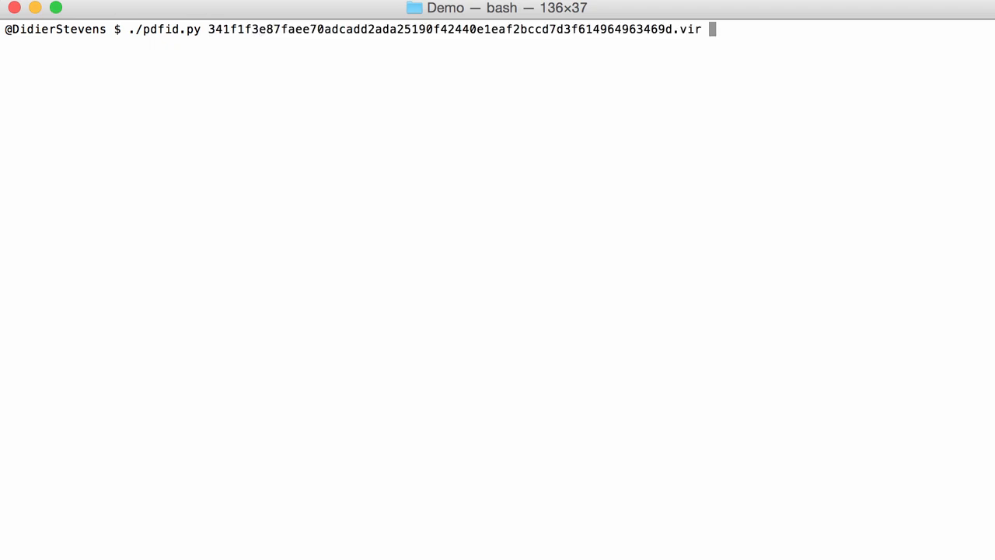
{"action": "key", "text": "Return"}
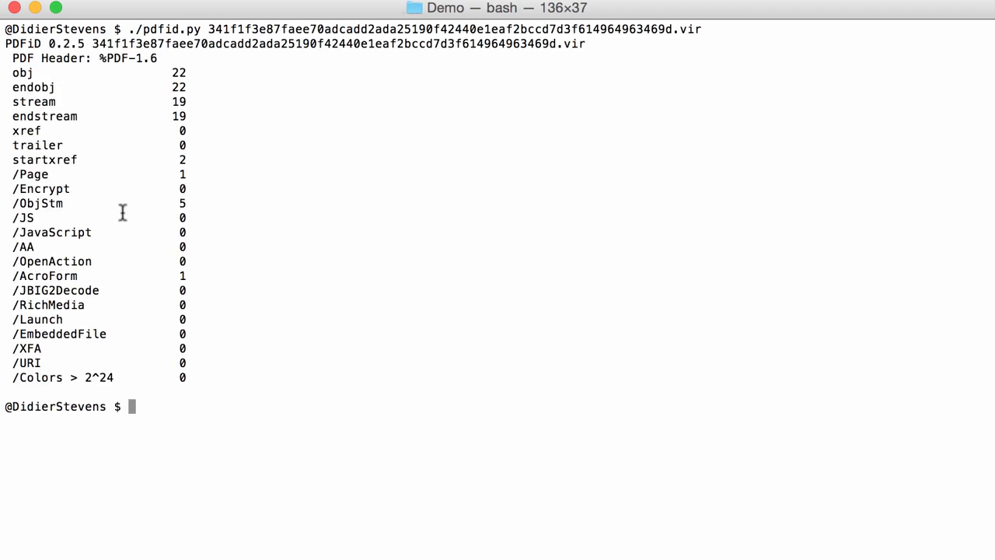
{"action": "mouse_move", "coordinate": [47, 203]}
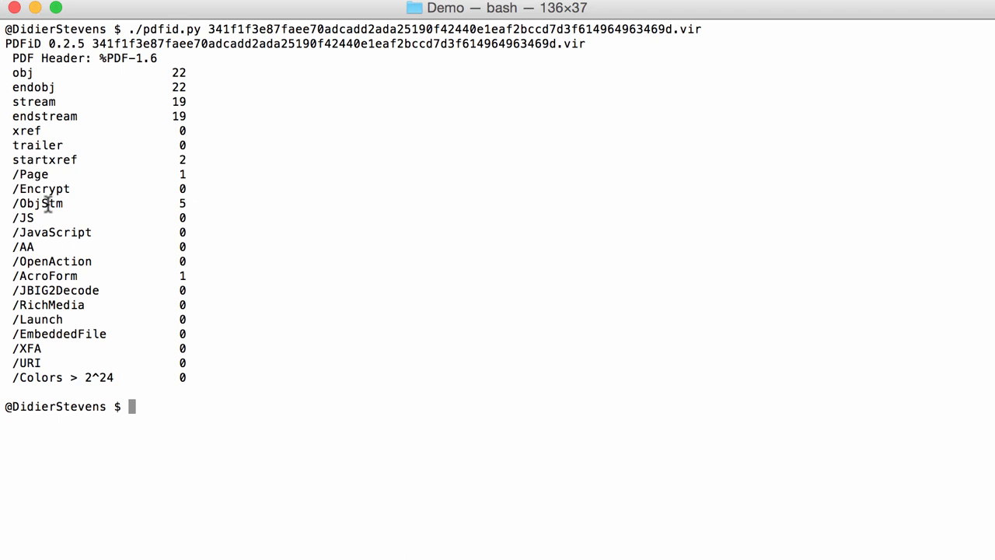
{"action": "mouse_move", "coordinate": [43, 218]}
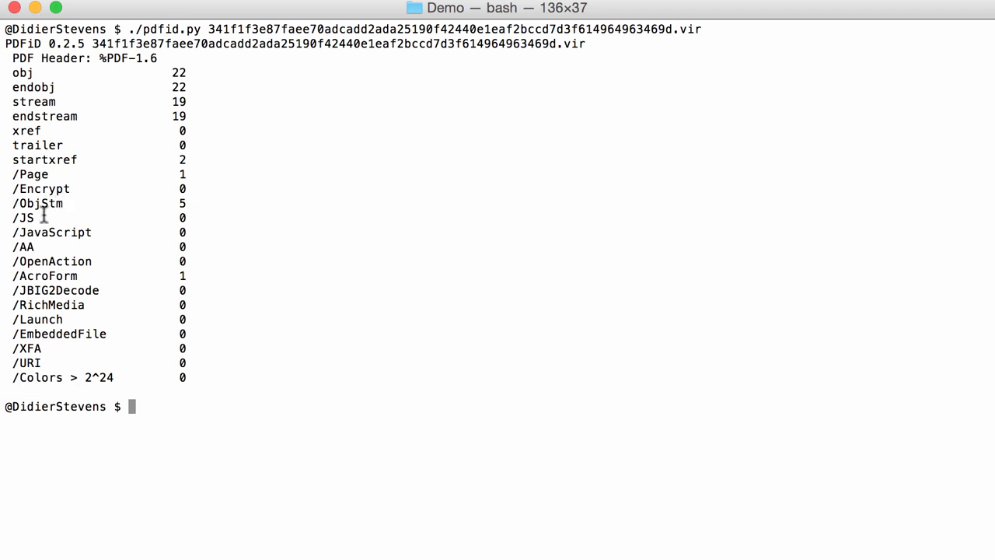
{"action": "mouse_move", "coordinate": [158, 325]}
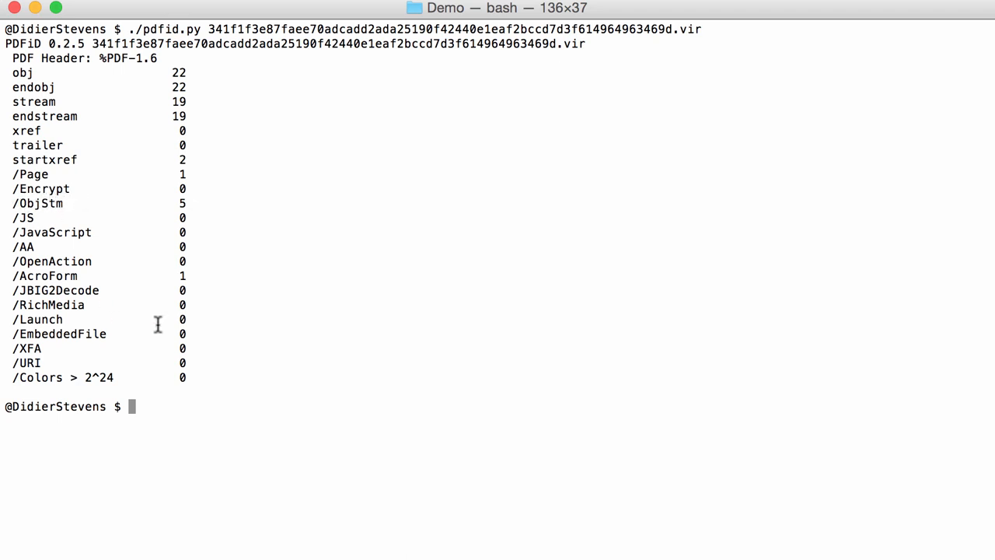
{"action": "mouse_move", "coordinate": [23, 356]}
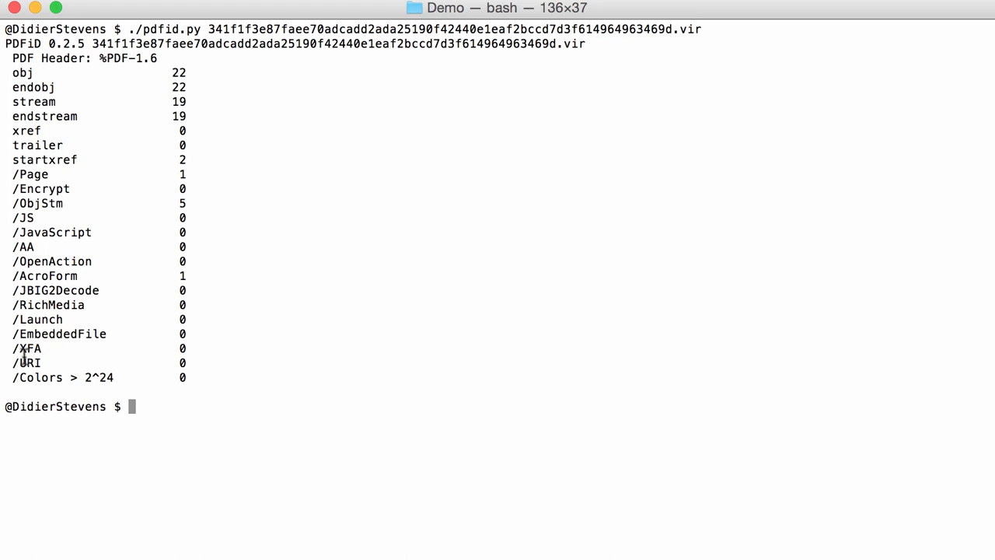
{"action": "mouse_move", "coordinate": [168, 367]}
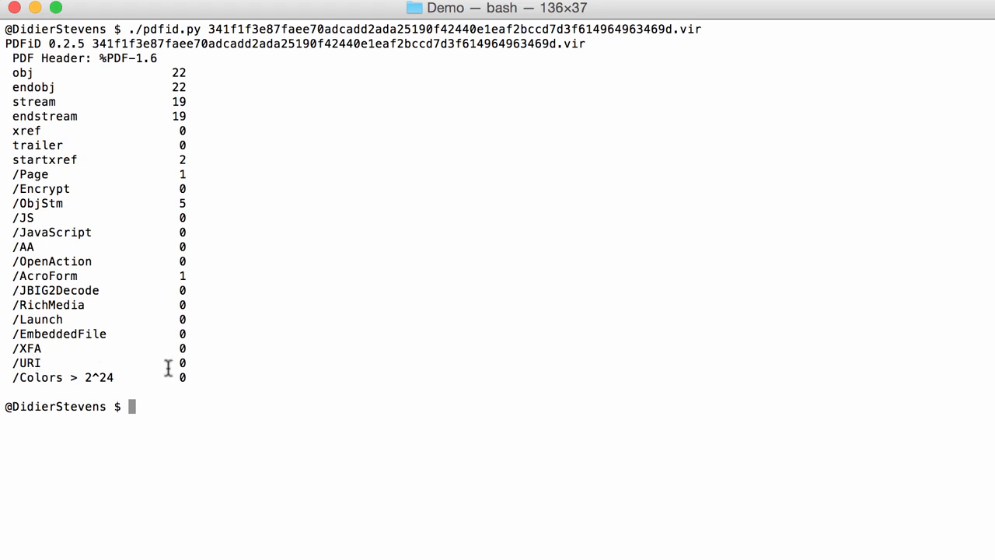
{"action": "mouse_move", "coordinate": [187, 362]}
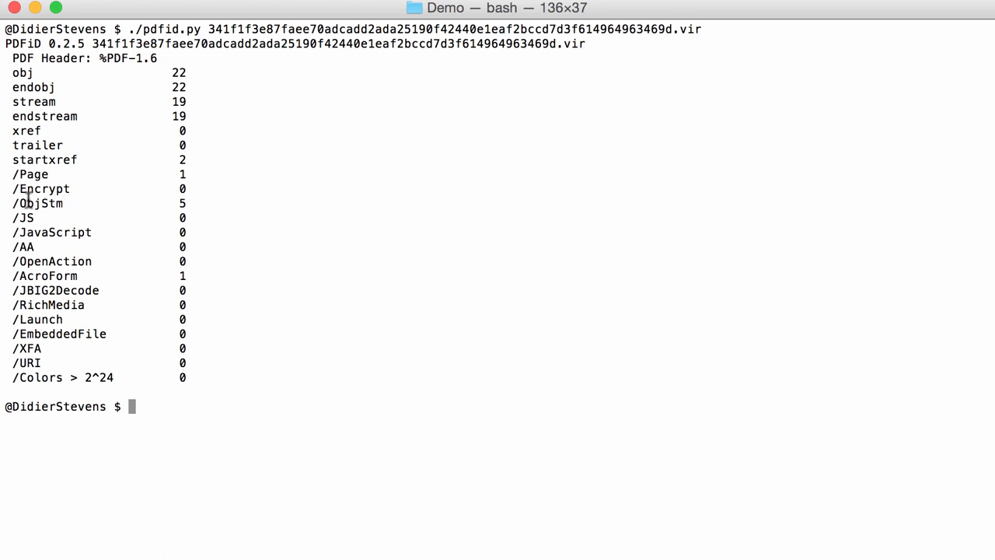
{"action": "mouse_move", "coordinate": [193, 212]}
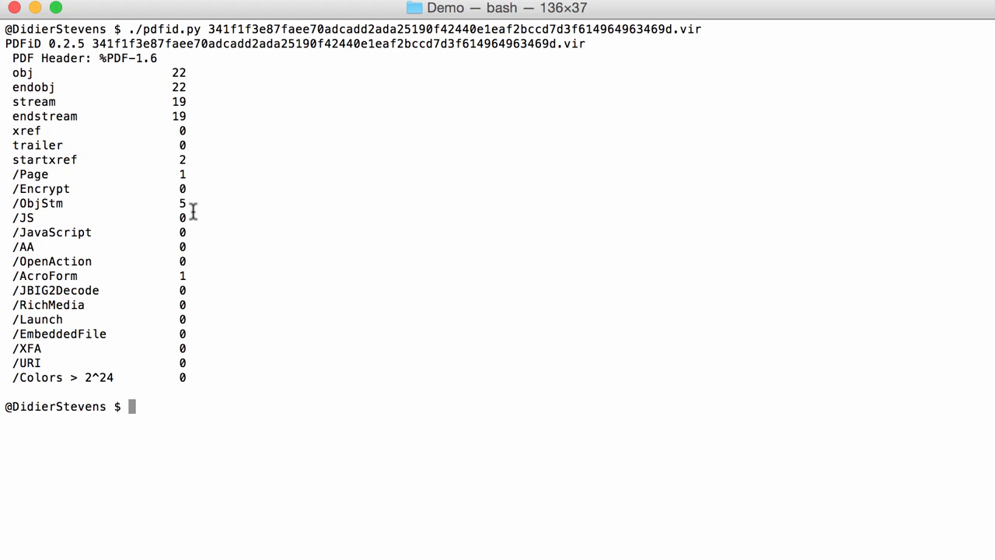
{"action": "mouse_move", "coordinate": [385, 298]}
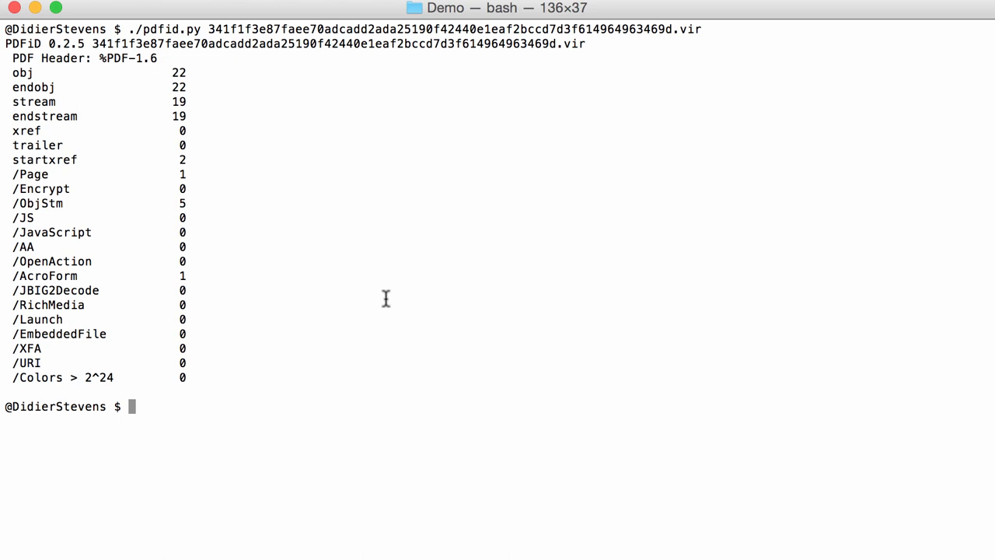
{"action": "type", "text": "cle"}
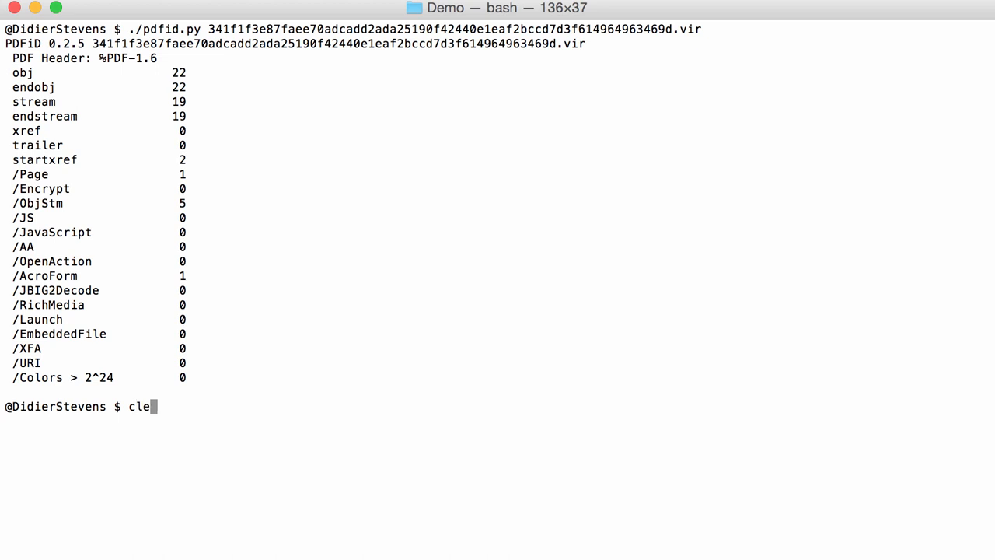
- Clear the screen and run ./pdf-parser.py -a -O on the .vir sample for object-stream statistics
{"action": "key", "text": "Return"}
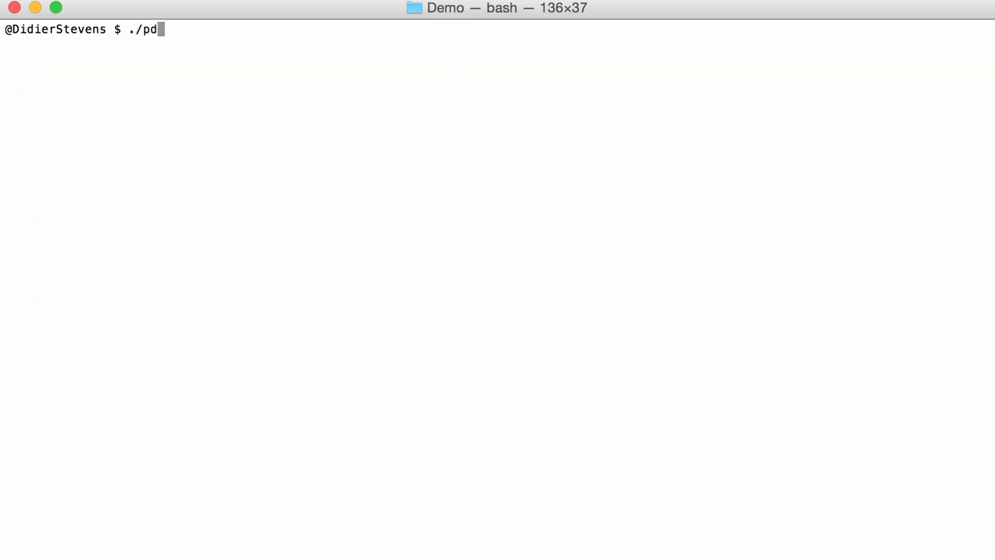
{"action": "type", "text": "f-parser.py"}
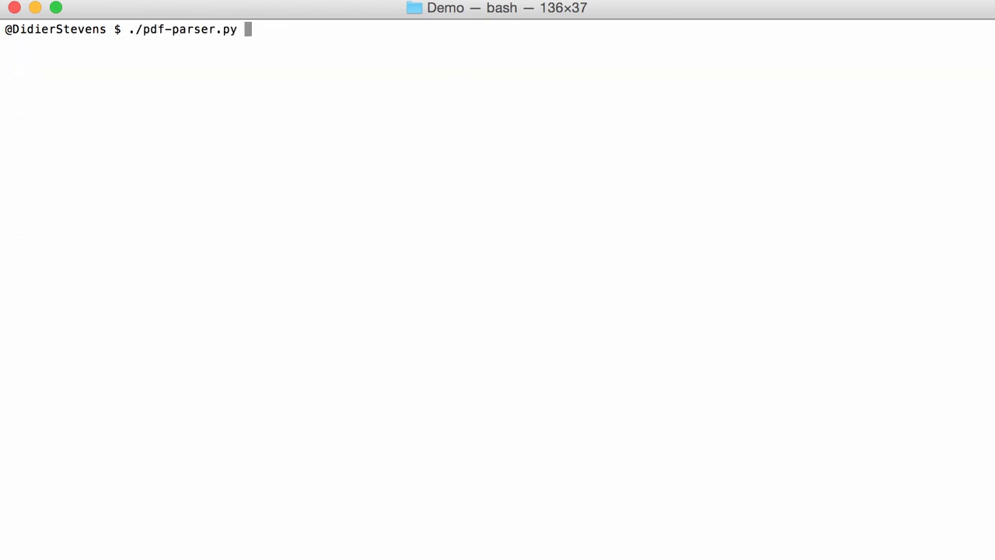
{"action": "type", "text": "-a"}
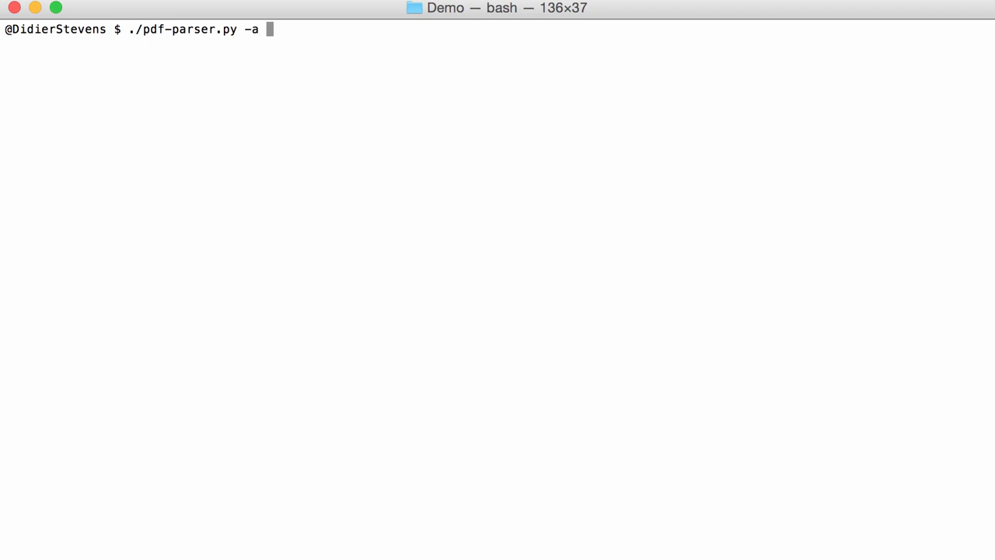
{"action": "type", "text": "-O"}
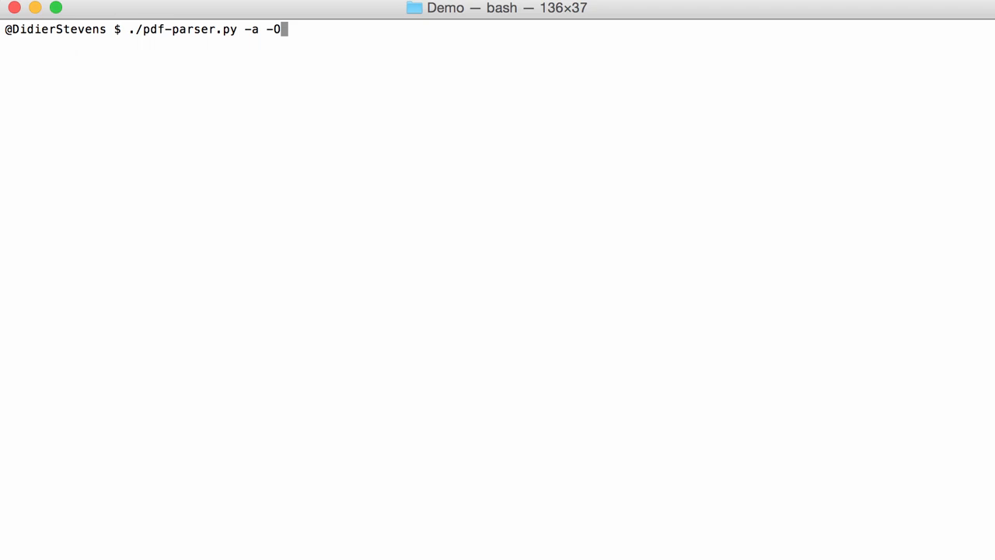
{"action": "type", "text": "341f1f3e87faee70adcadd2ada25190f42440e1eaf2bccd7d3f614964963469d.vir"}
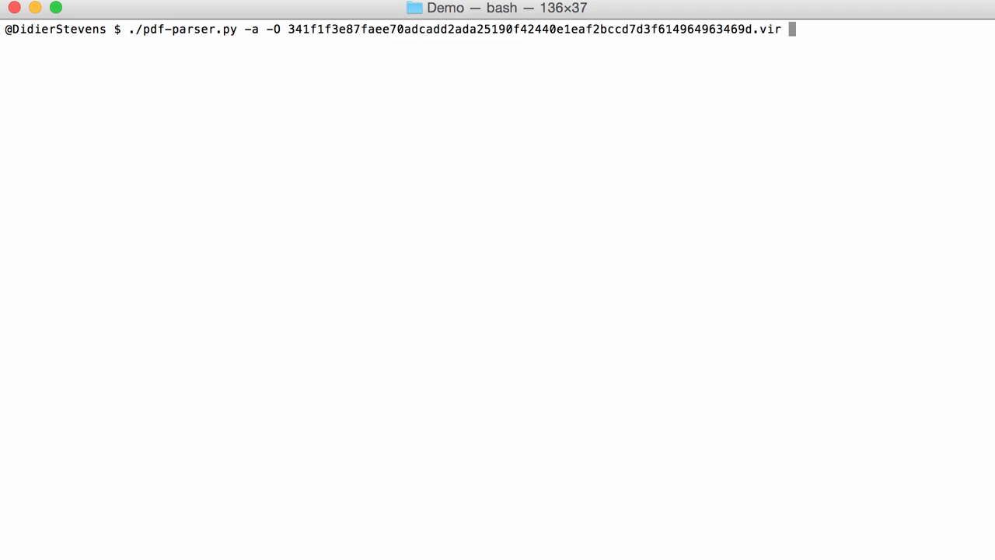
{"action": "key", "text": "Return"}
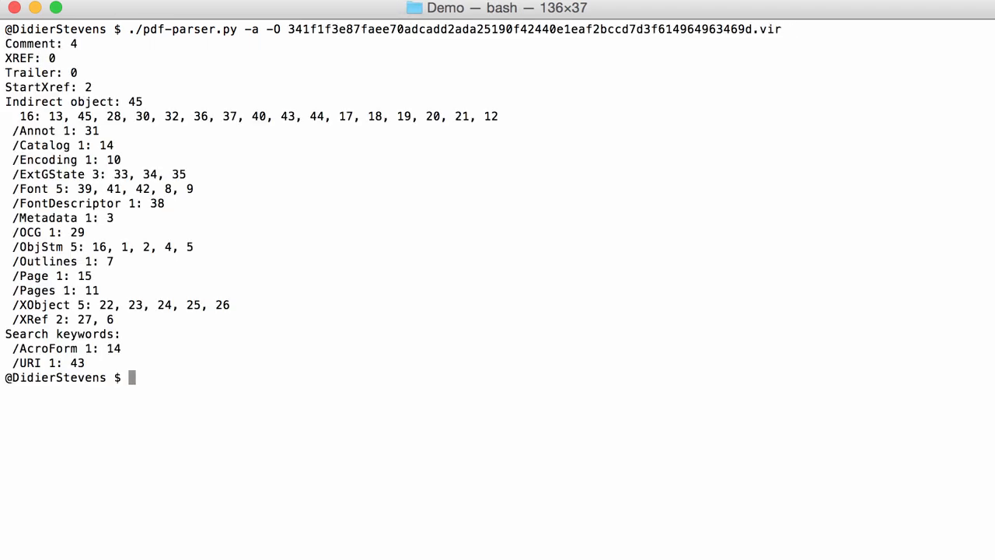
{"action": "mouse_move", "coordinate": [70, 319]}
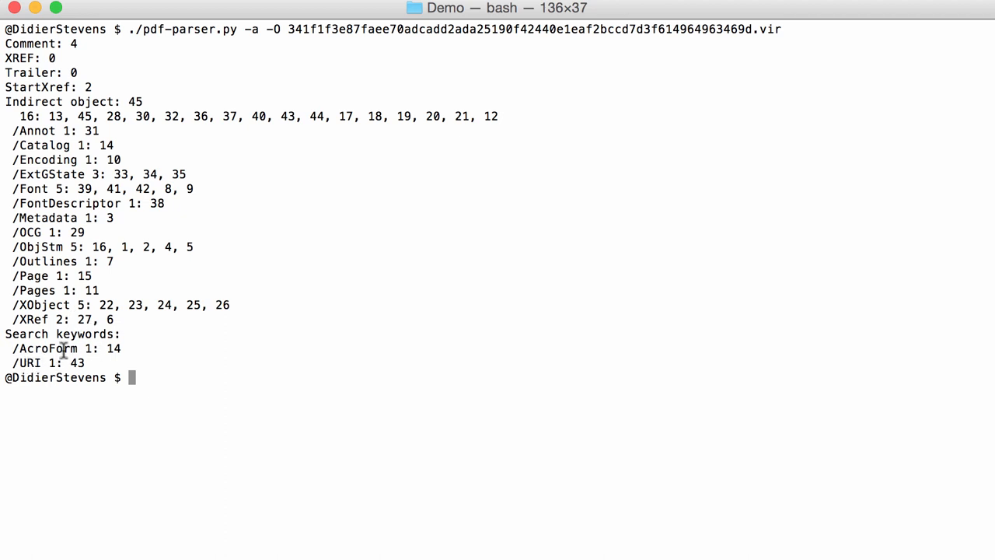
{"action": "mouse_move", "coordinate": [174, 369]}
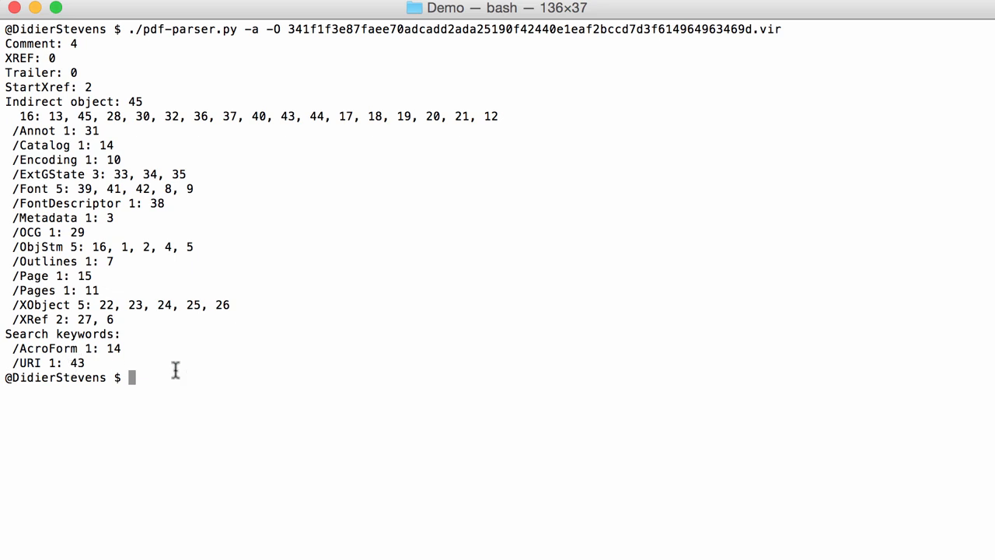
{"action": "type", "text": "clear"}
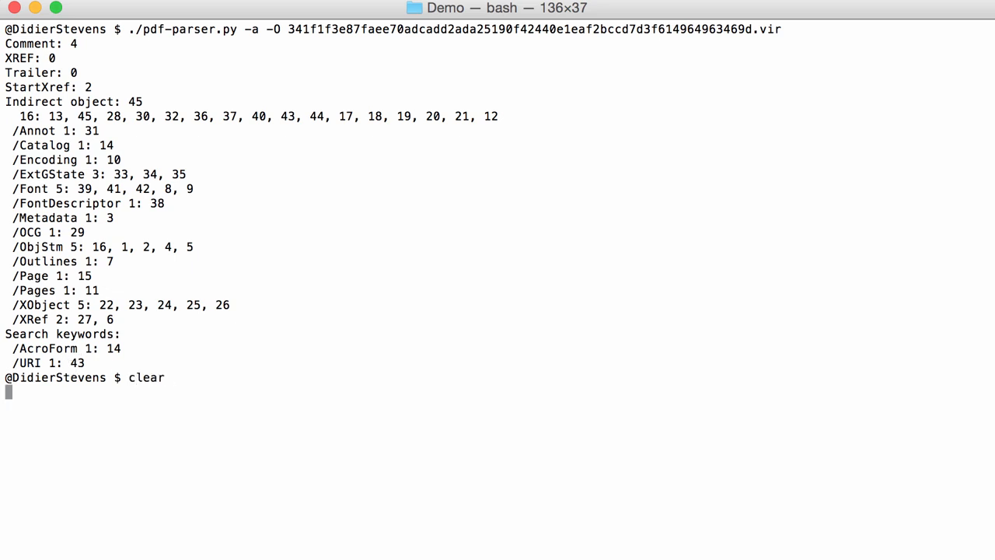
- Clear the screen and dump object 43 with pdf-parser.py -o 43 -O, revealing its /URI link
{"action": "key", "text": "Return"}
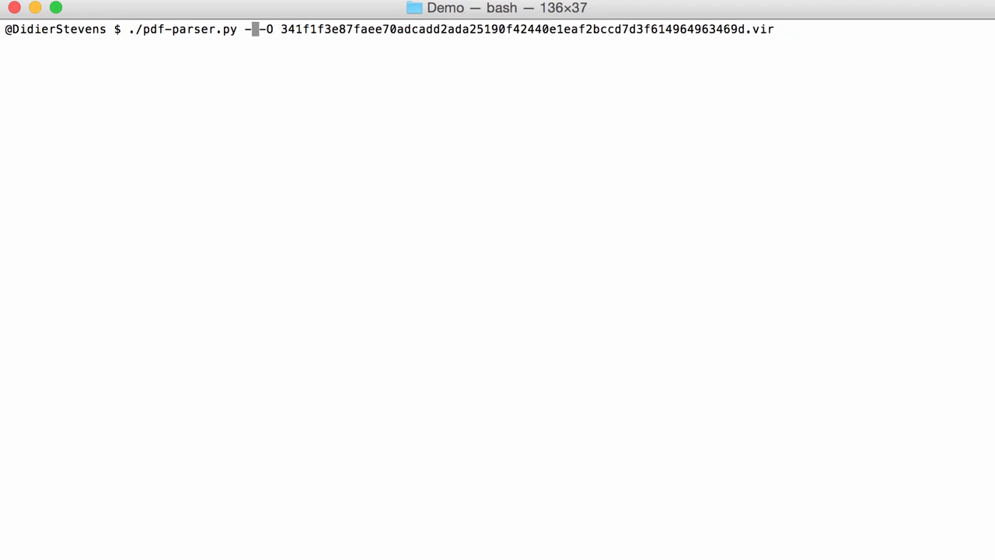
{"action": "type", "text": "o 43"}
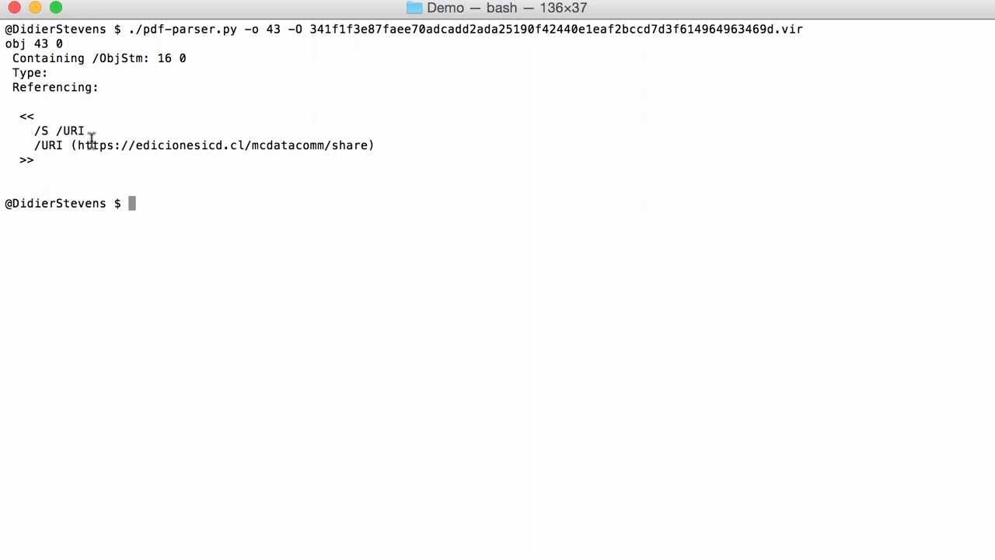
{"action": "mouse_move", "coordinate": [137, 87]}
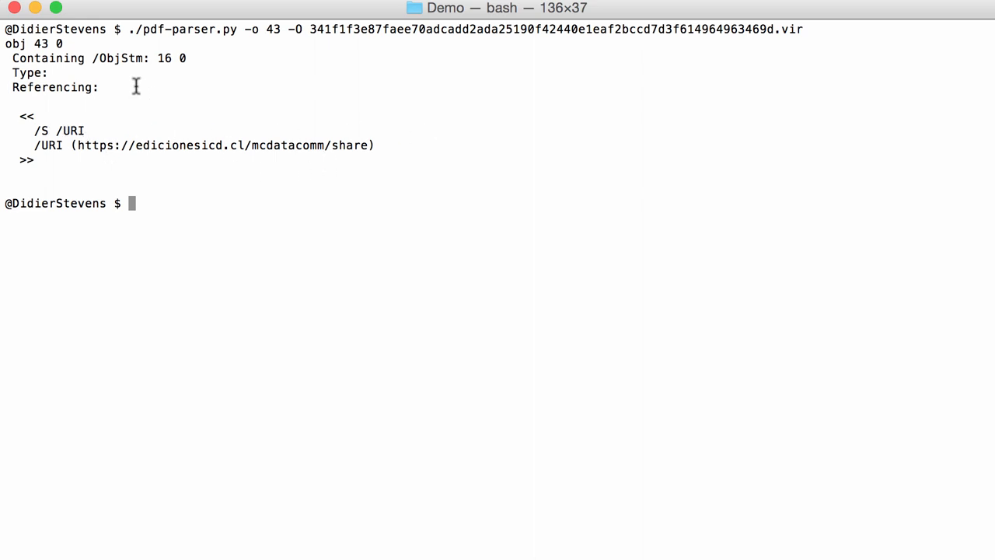
{"action": "mouse_move", "coordinate": [37, 44]}
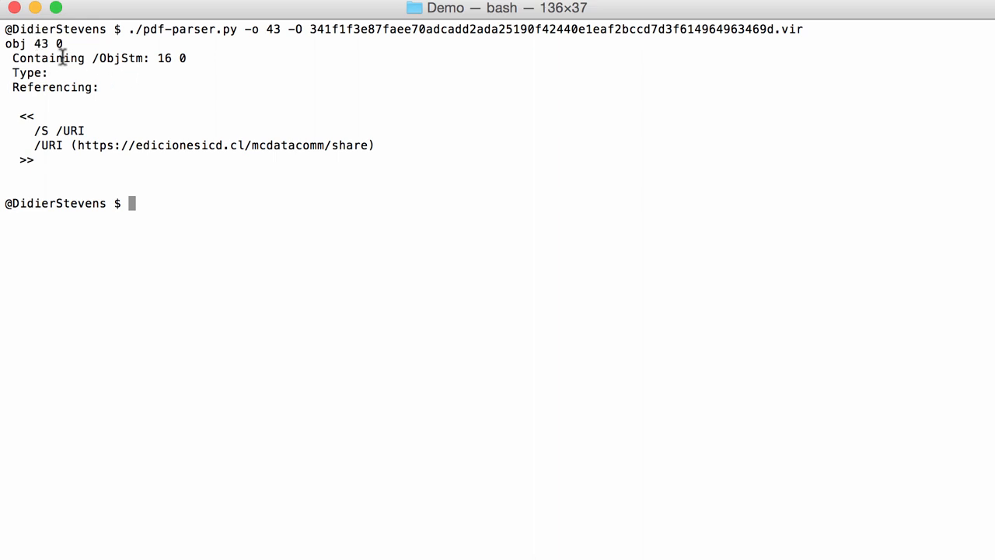
{"action": "mouse_move", "coordinate": [156, 55]}
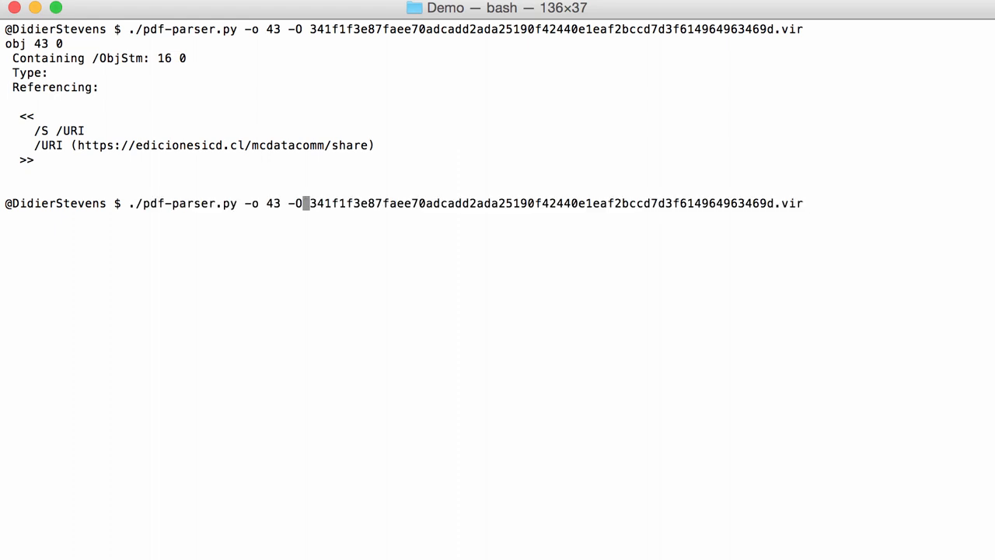
- Rerun the object 43 lookup without -O, confirming it isn't found outside object streams
{"action": "key", "text": "Backspace"}
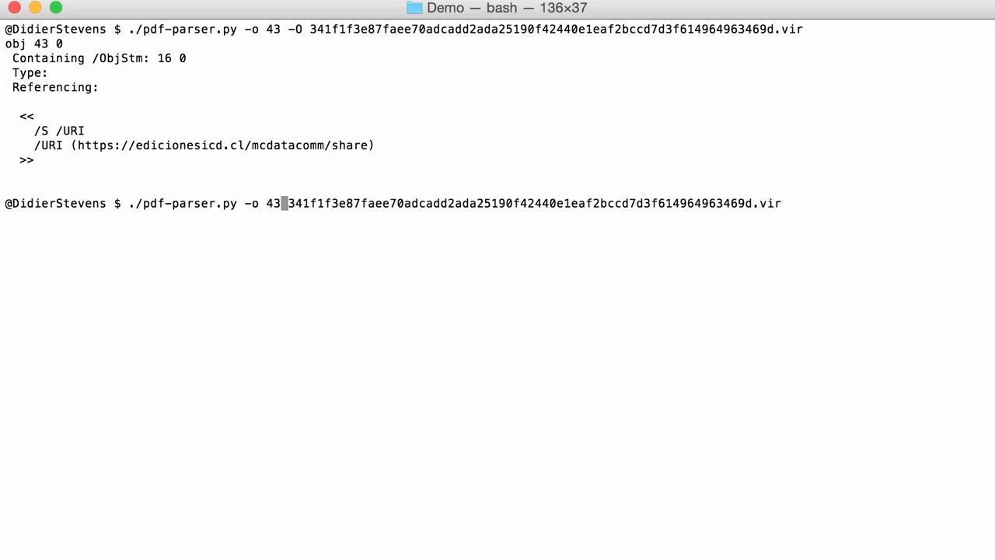
{"action": "key", "text": "Return"}
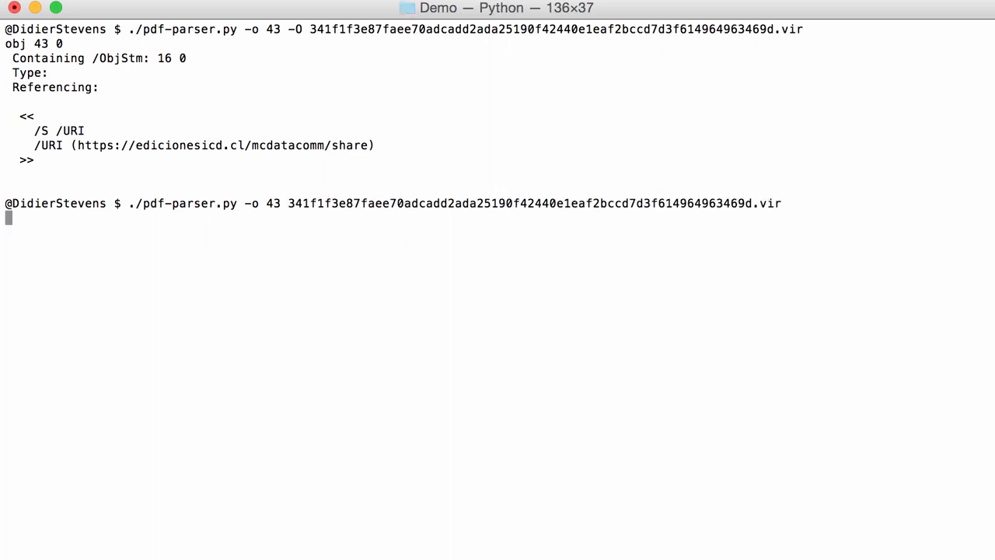
{"action": "key", "text": "Return"}
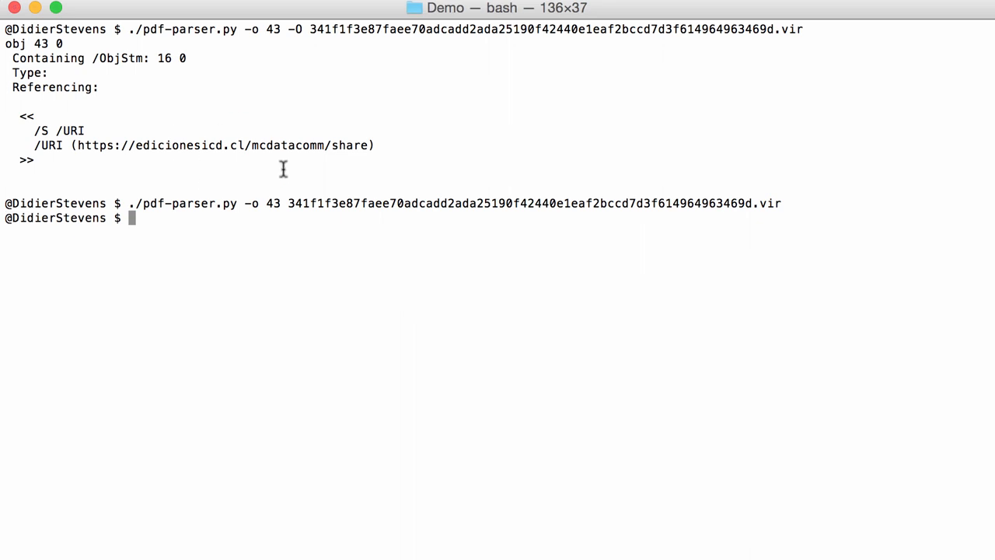
- Rerun pdf-parser with -a for statistics showing five object streams and no /URI
{"action": "key", "text": "Up"}
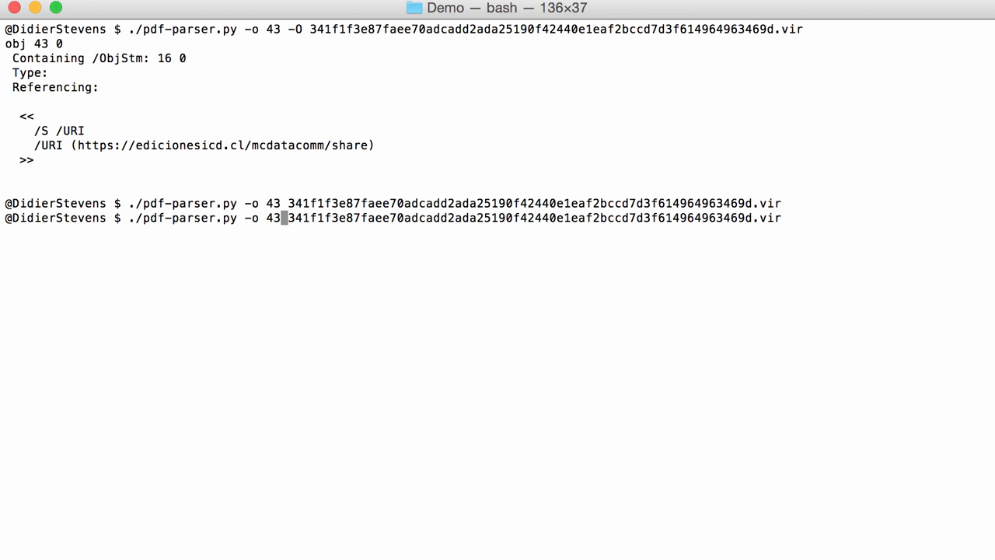
{"action": "type", "text": "-a"}
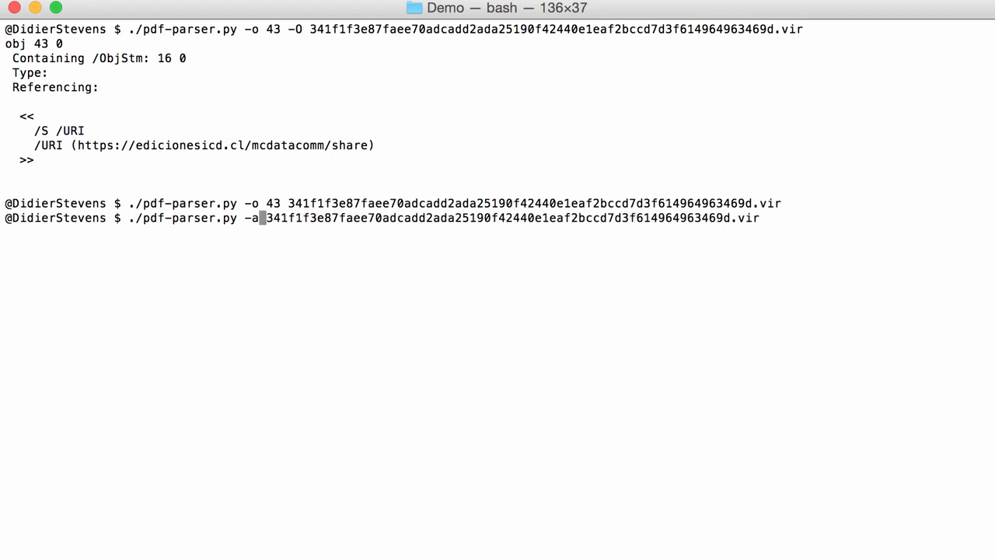
{"action": "key", "text": "Return"}
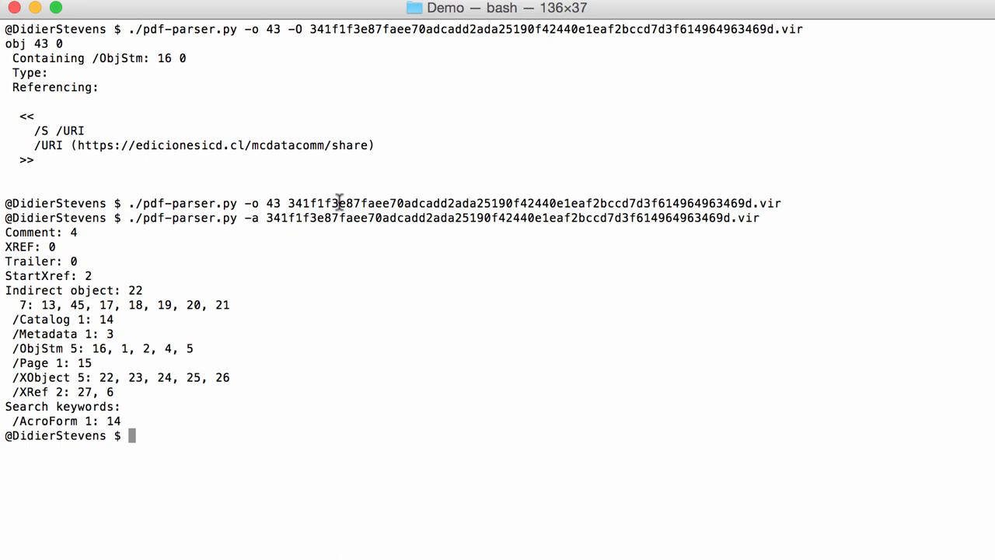
{"action": "mouse_move", "coordinate": [193, 423]}
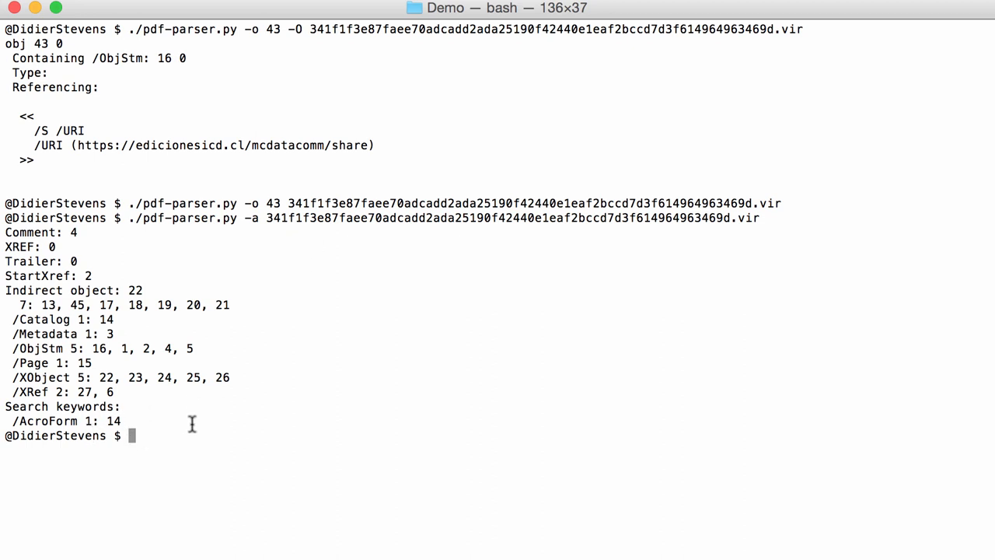
{"action": "mouse_move", "coordinate": [395, 389]}
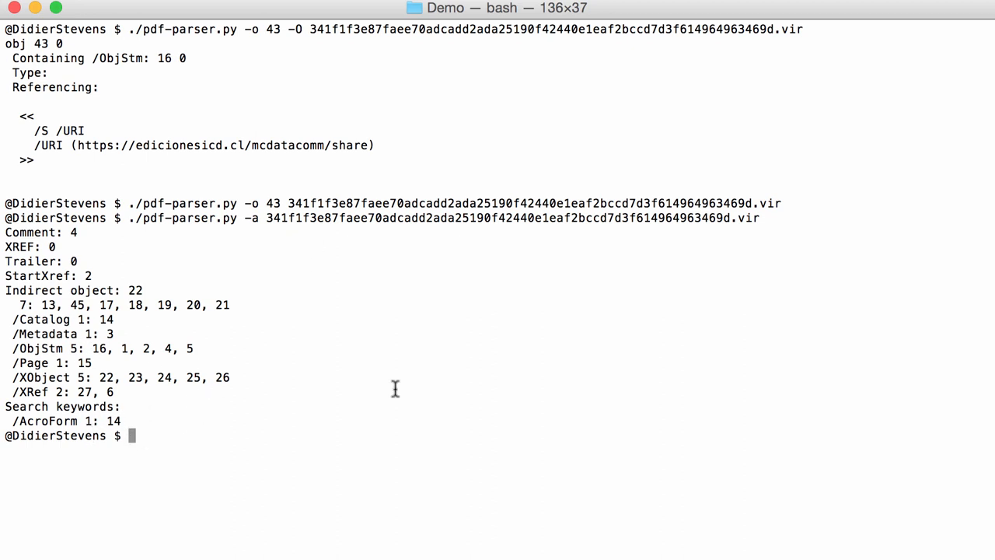
{"action": "type", "text": "clear"}
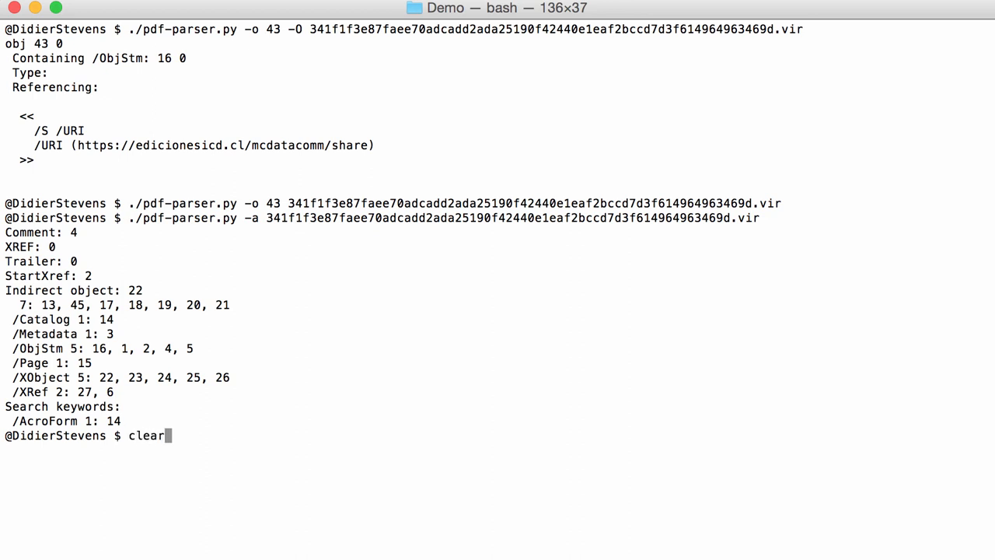
{"action": "key", "text": "Return"}
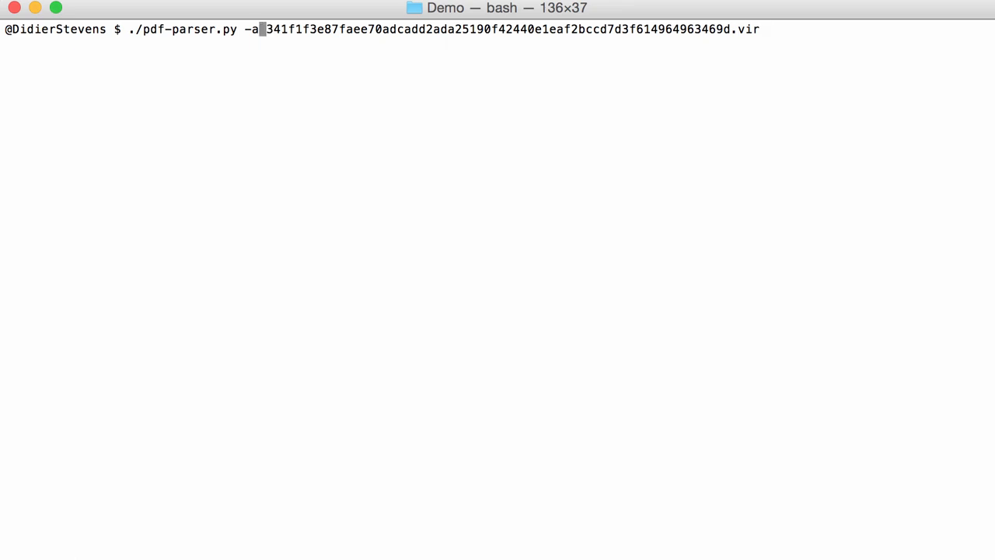
{"action": "type", "text": "k"}
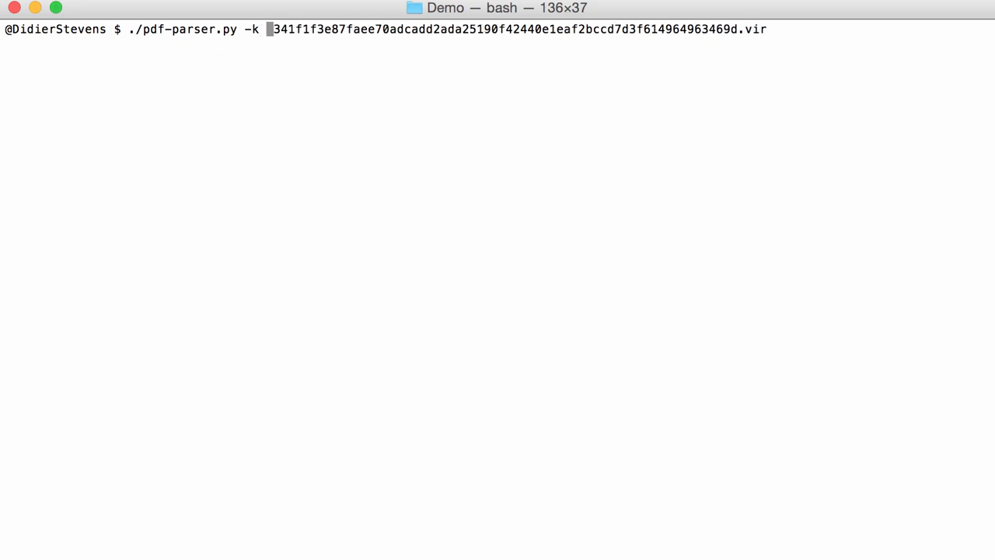
{"action": "type", "text": "/"}
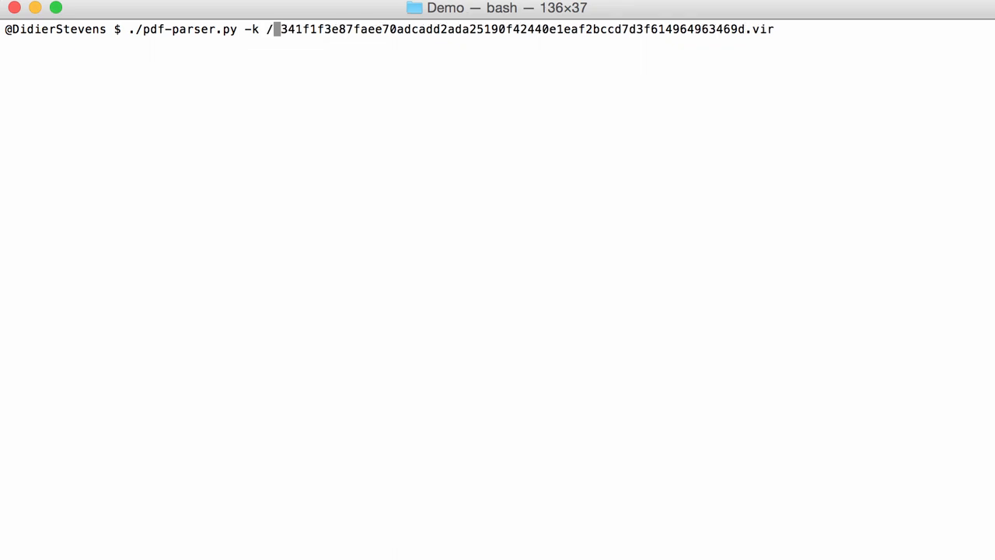
{"action": "type", "text": "URI"}
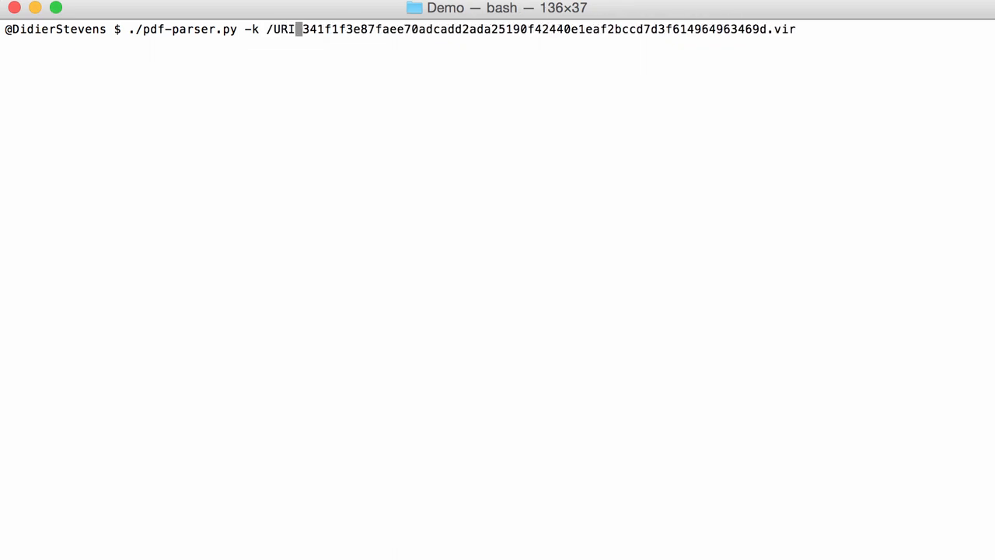
{"action": "type", "text": "-"}
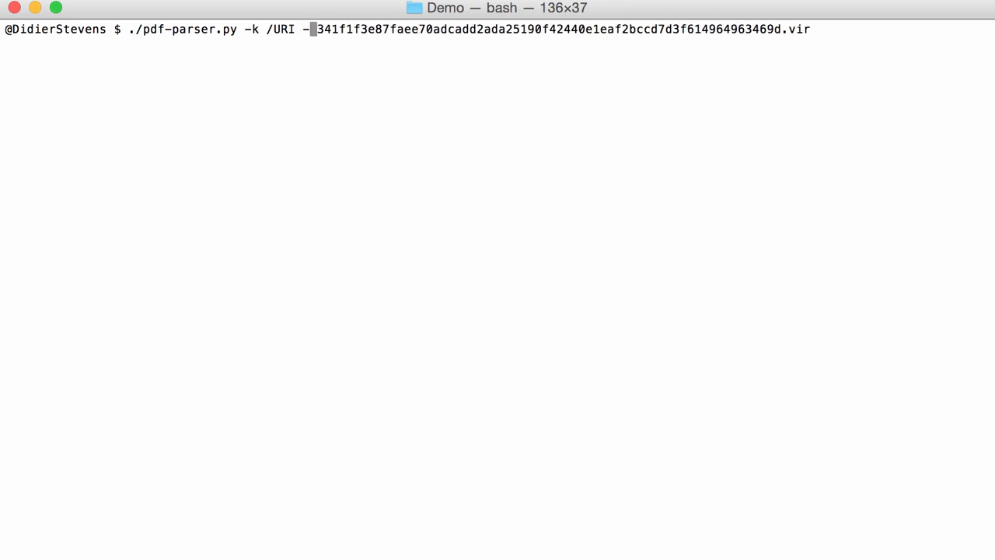
{"action": "type", "text": "O"}
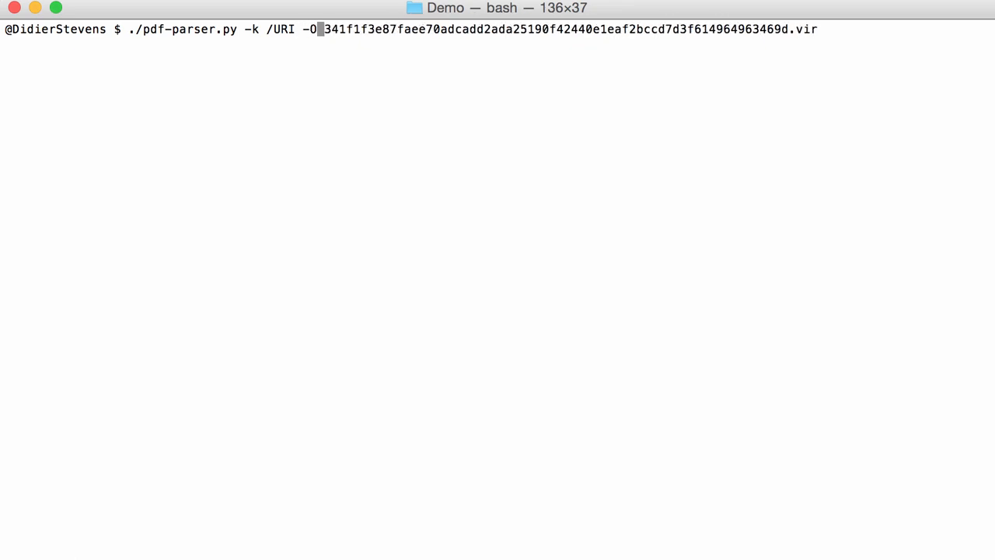
{"action": "key", "text": "Return"}
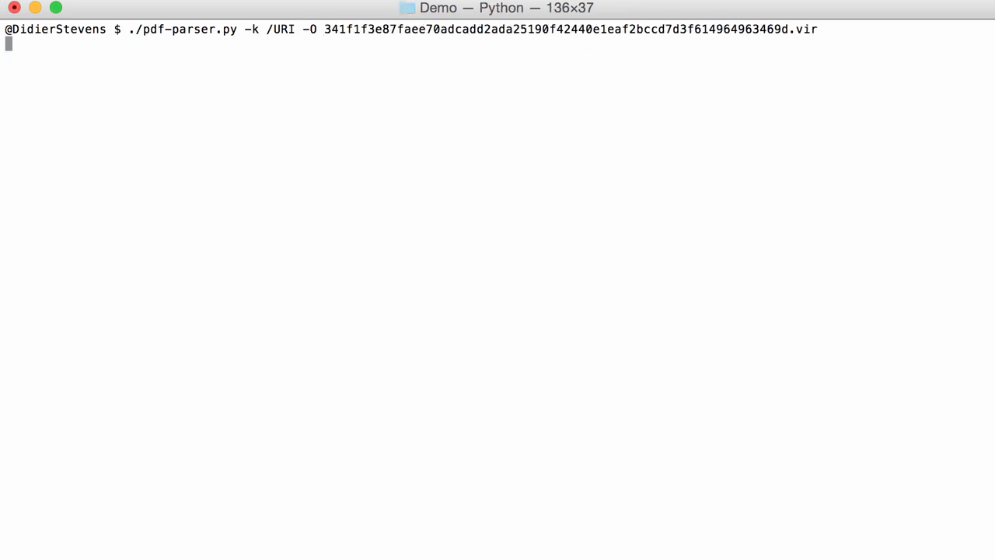
{"action": "key", "text": "Return"}
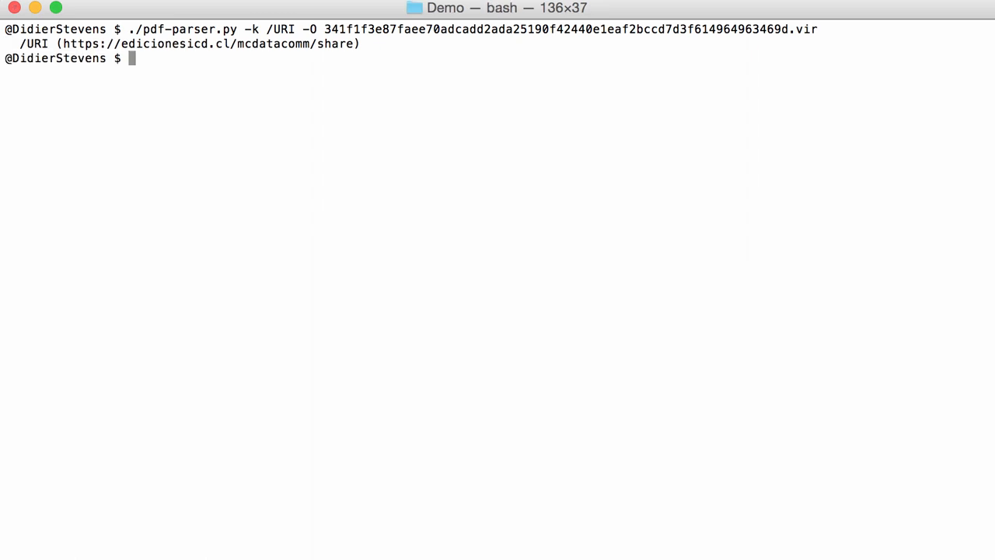